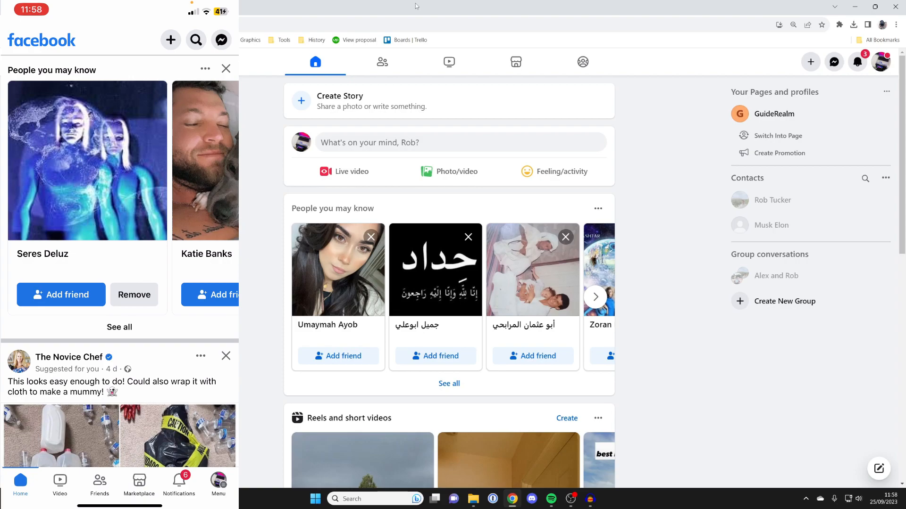
# From the phone's main menu, reach Settings & privacy via the expanded Settings & Privacy section.
pyautogui.click(218, 484)
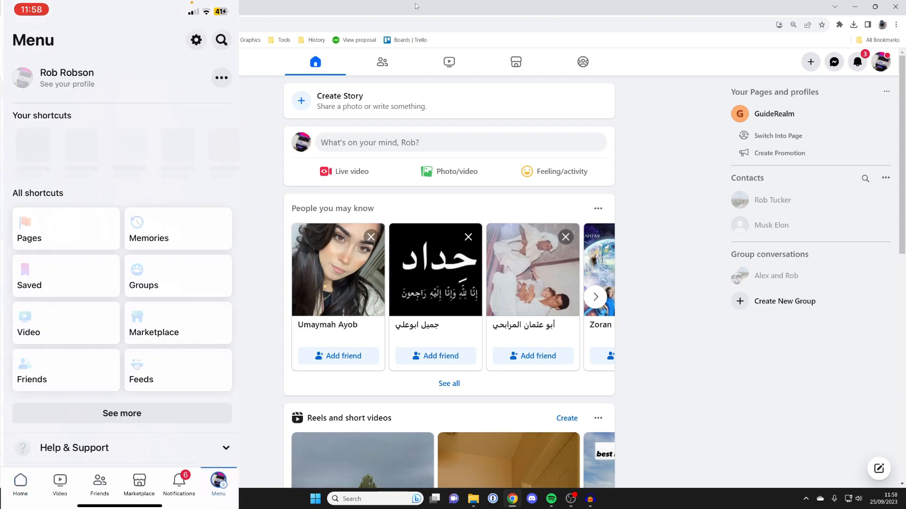
pyautogui.scroll(-3)
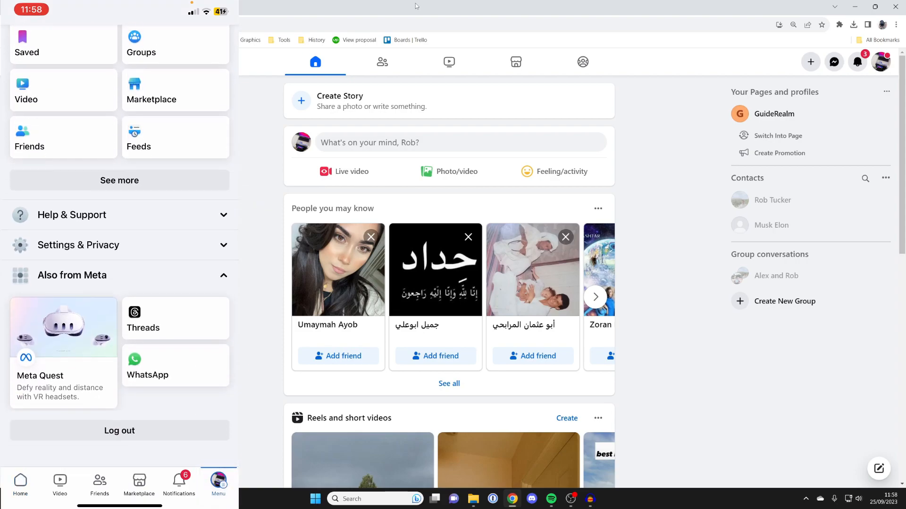
pyautogui.scroll(-3)
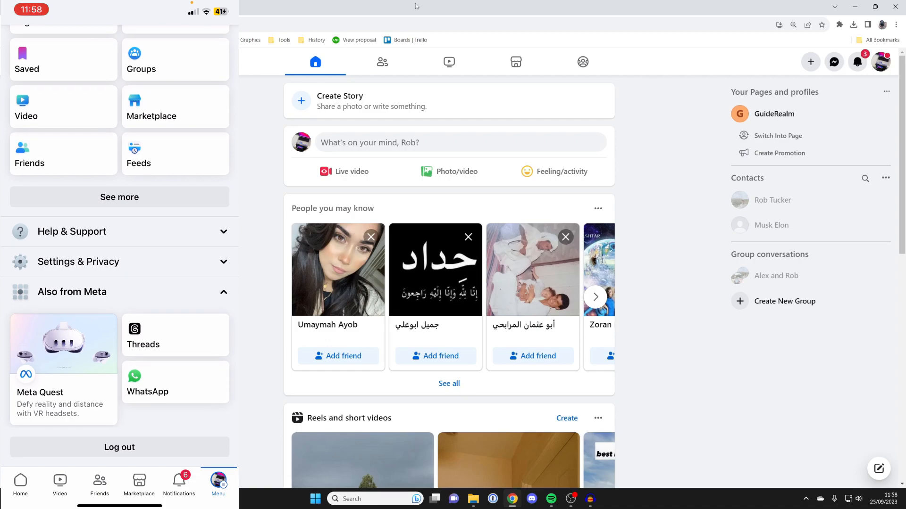
pyautogui.click(79, 261)
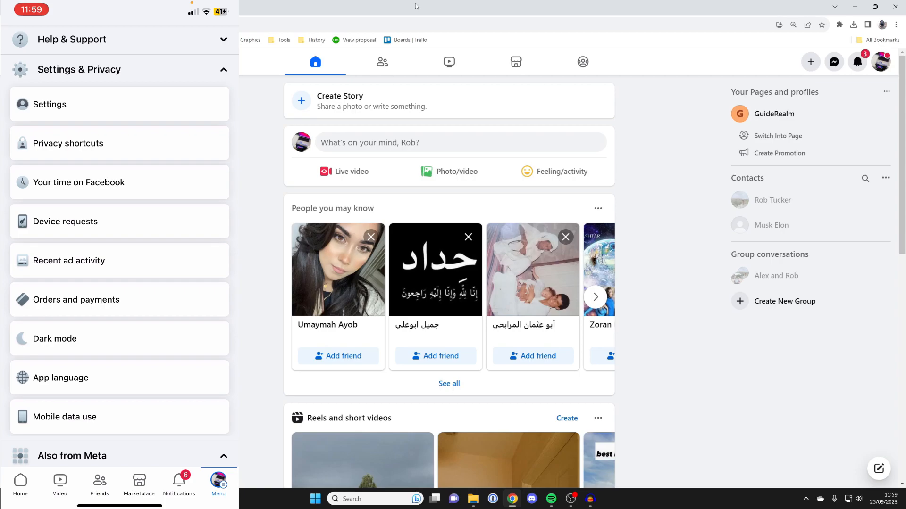
pyautogui.click(49, 105)
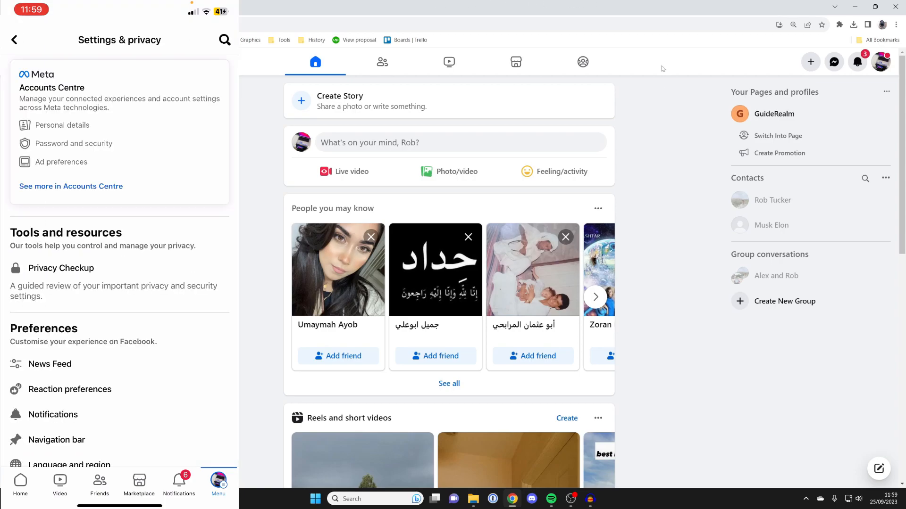
pyautogui.moveTo(881, 62)
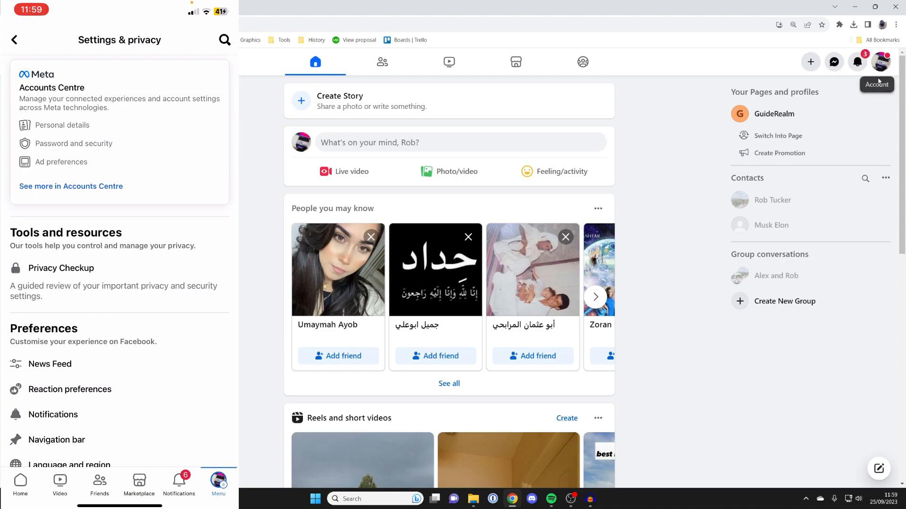
# From the desktop account menu, reach Settings via Settings & privacy.
pyautogui.click(881, 62)
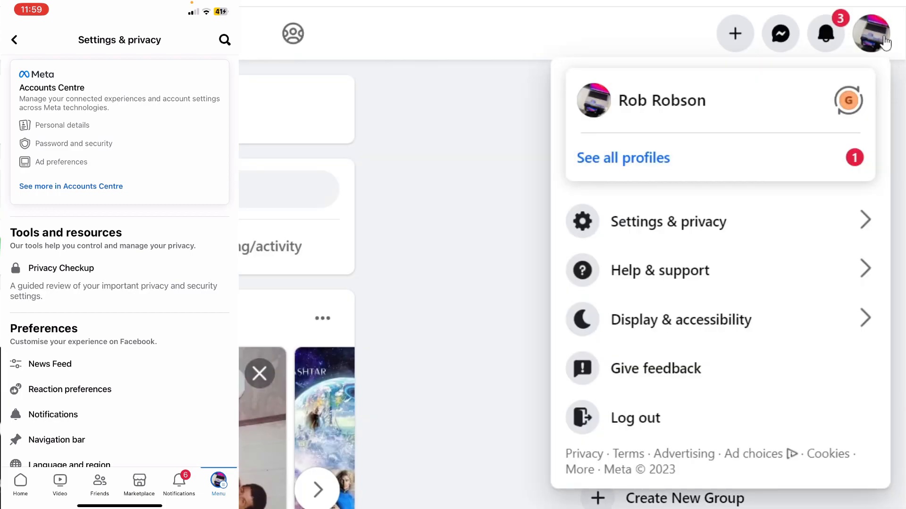
pyautogui.click(668, 221)
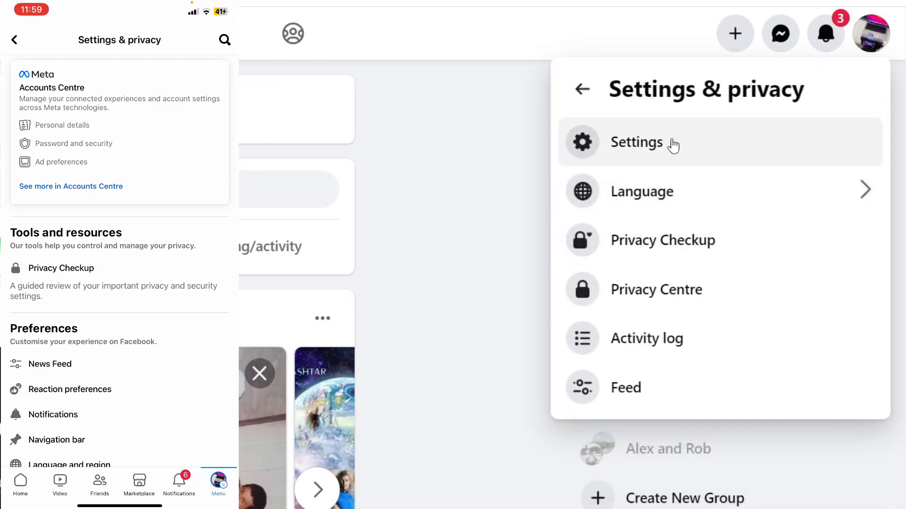
pyautogui.click(635, 142)
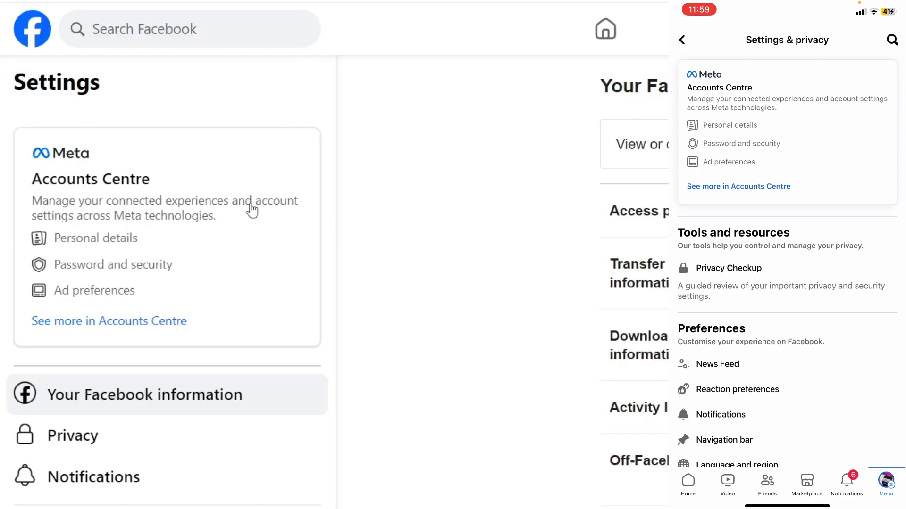
# Enter Accounts Centre and show Personal details on desktop and on the phone.
pyautogui.click(108, 321)
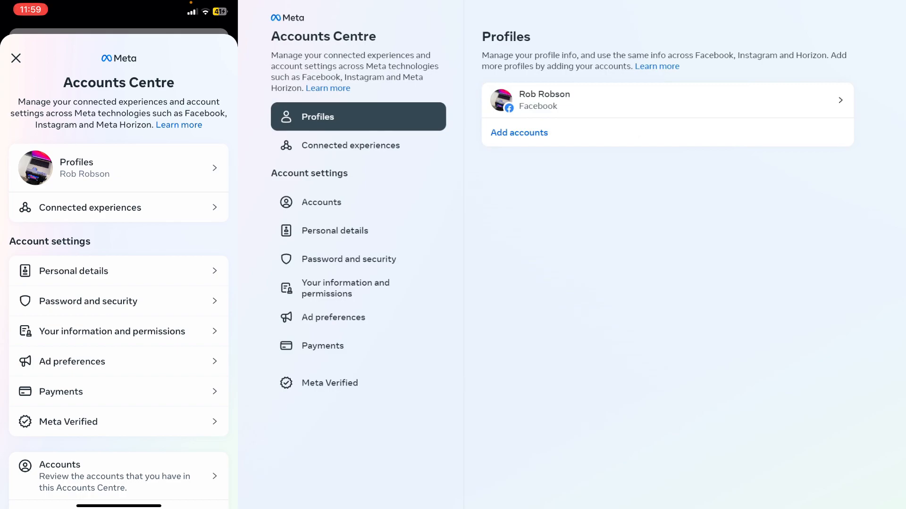
pyautogui.moveTo(249, 177)
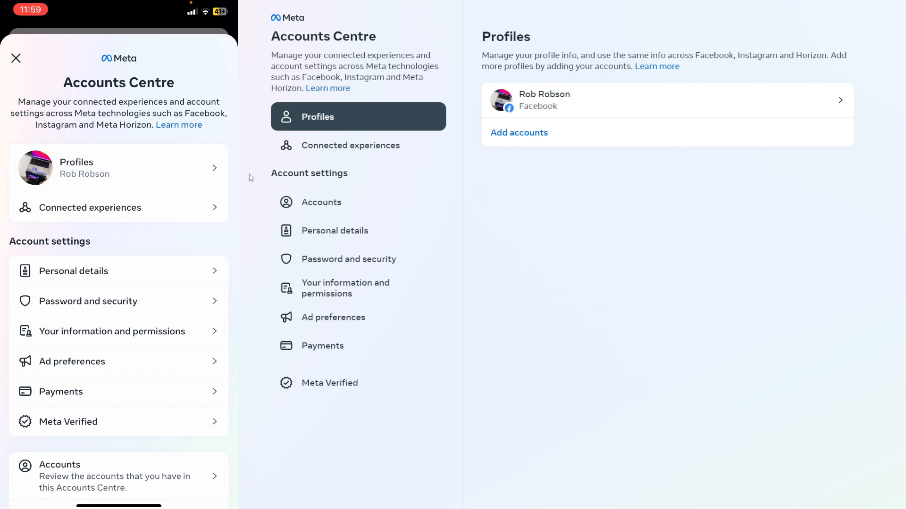
pyautogui.click(335, 230)
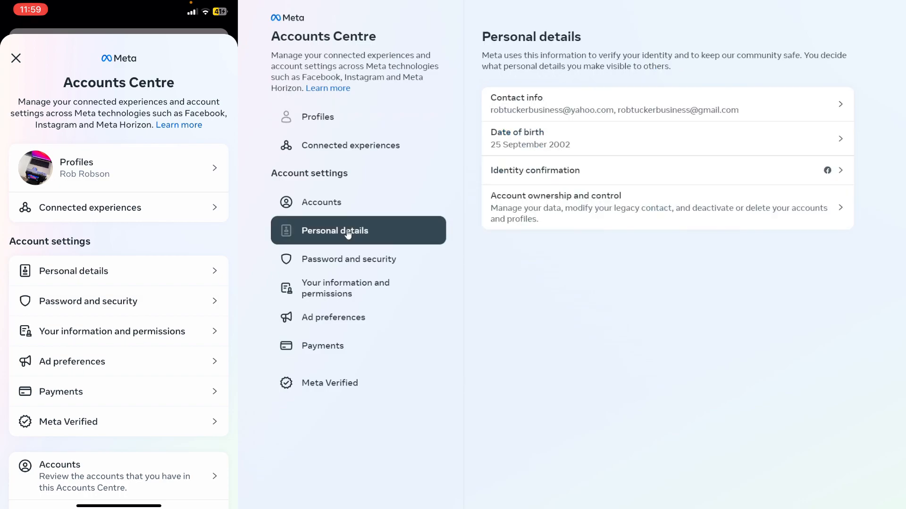
pyautogui.moveTo(312, 235)
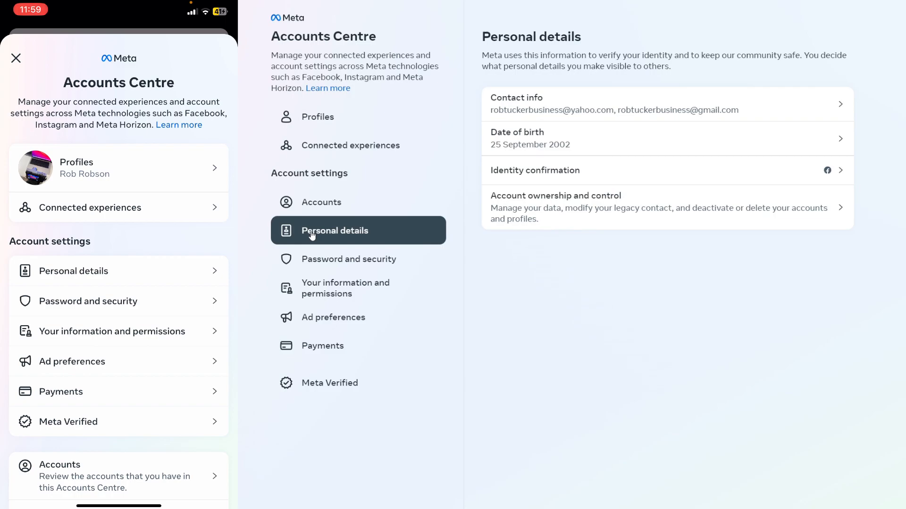
pyautogui.click(73, 271)
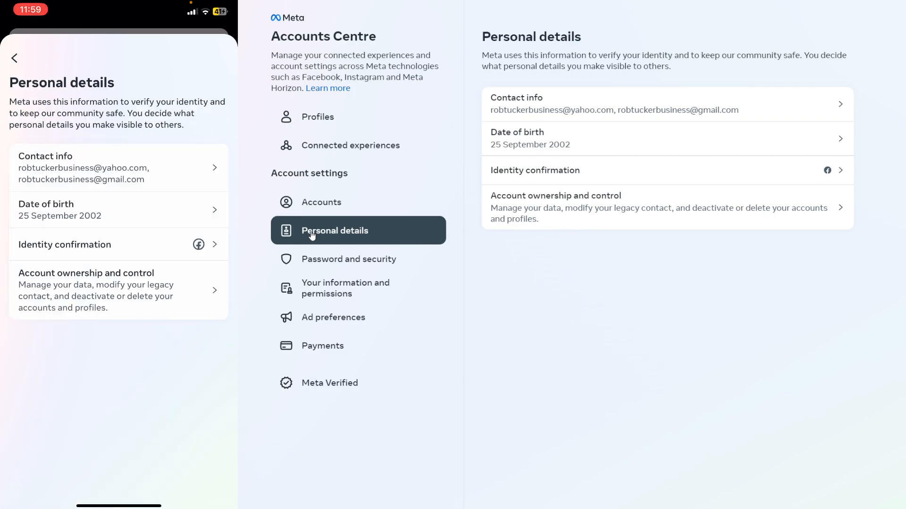
pyautogui.moveTo(465, 259)
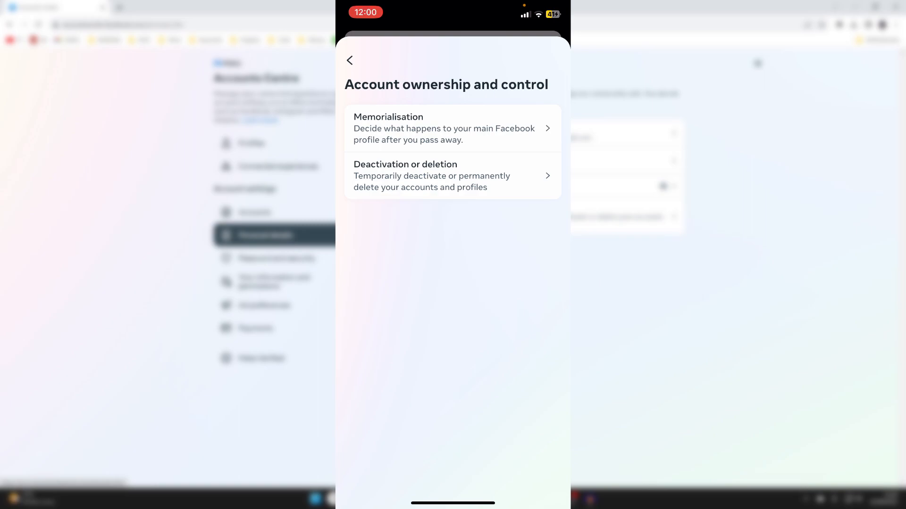
# Show the Deactivation or deletion options under Account ownership and control on the phone.
pyautogui.click(452, 176)
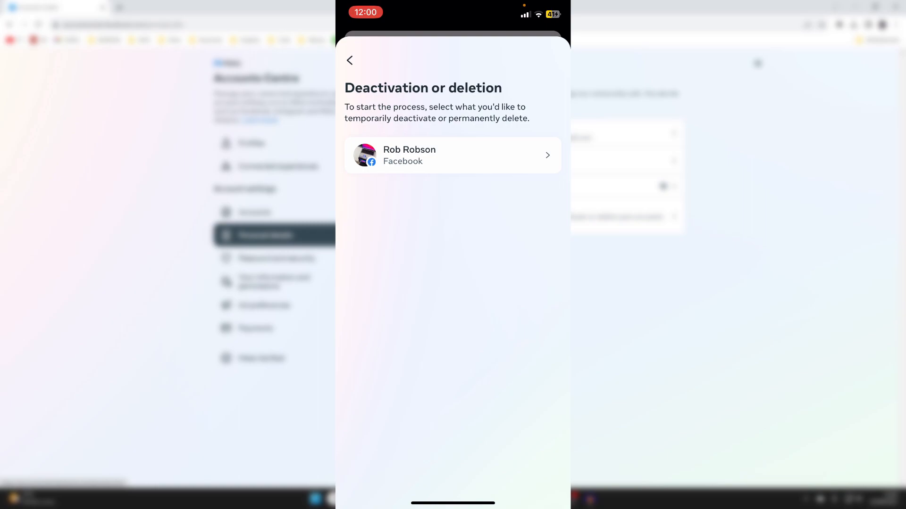
# Choose the Facebook profile and proceed with temporary deactivation to the affected Pages list.
pyautogui.click(452, 155)
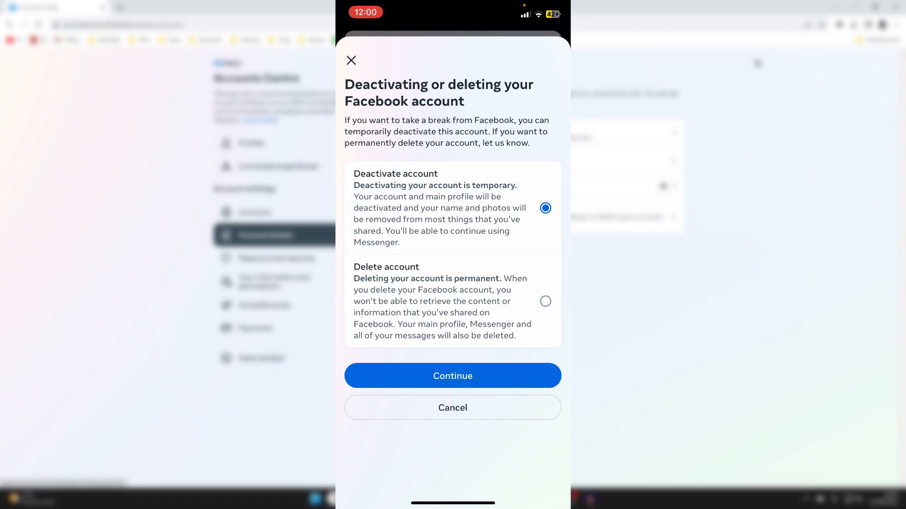
pyautogui.click(452, 375)
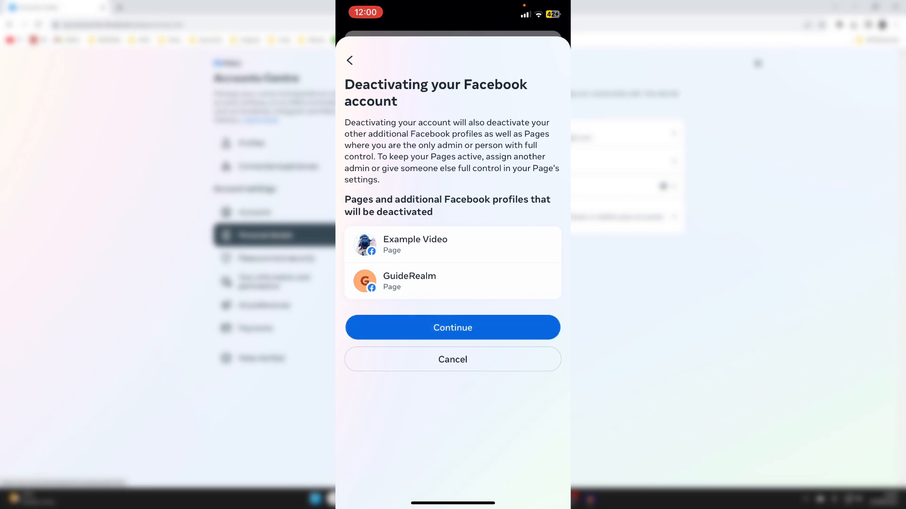
# Accept deactivating the listed Pages and pick "I don't understand how to use Facebook" as the reason.
pyautogui.click(452, 327)
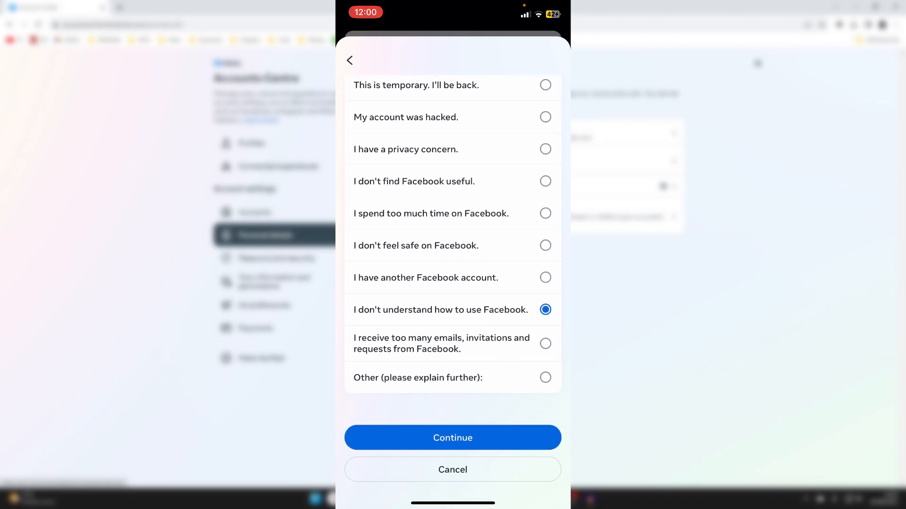
# Submit the reason and skip the How to use Facebook suggestions to reach the confirmation screen.
pyautogui.click(452, 436)
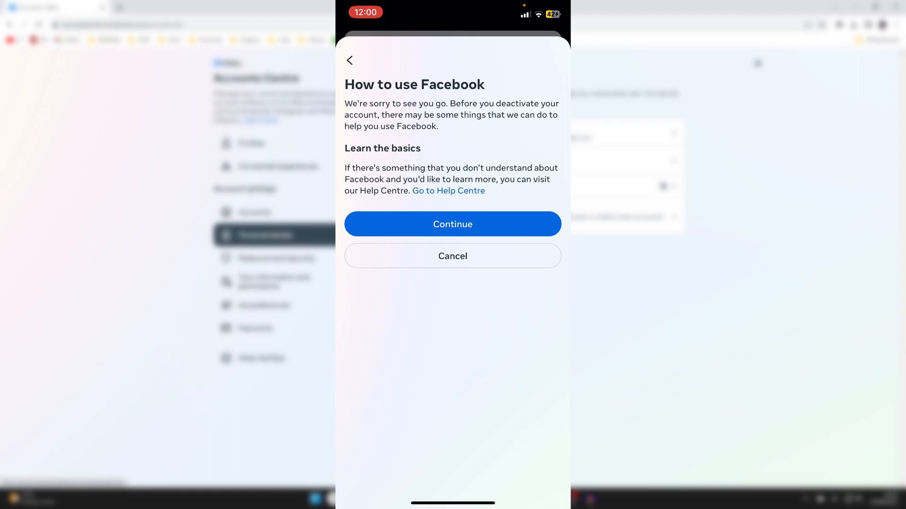
pyautogui.click(452, 225)
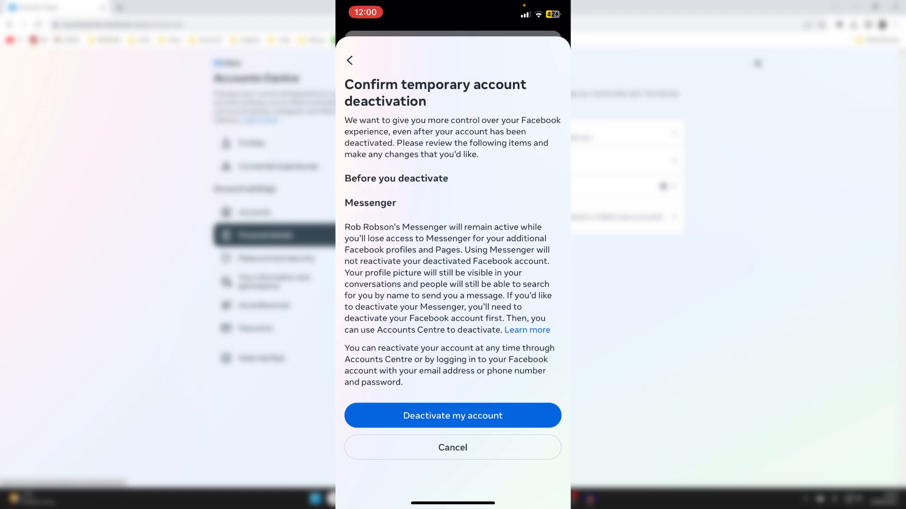